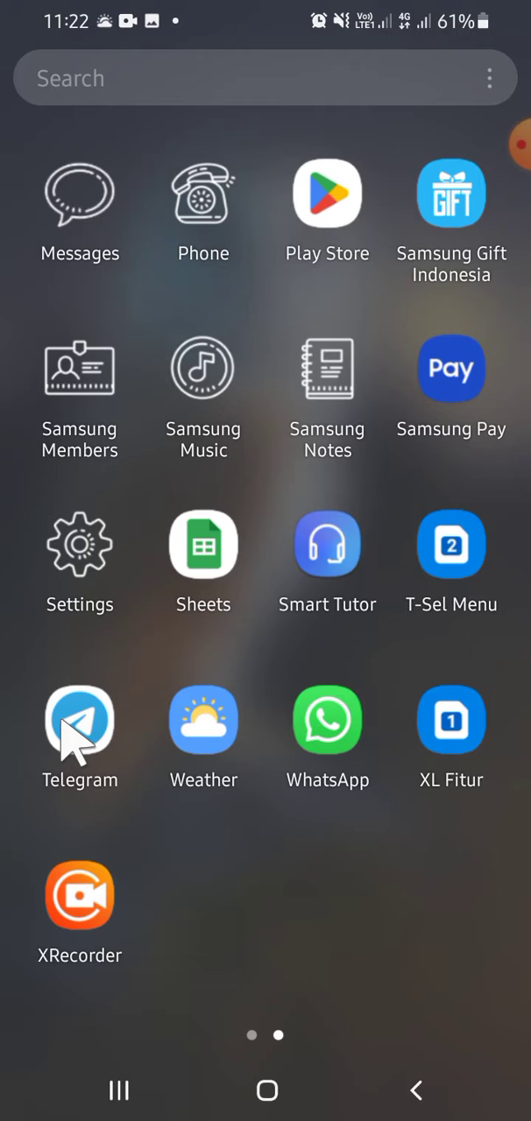
{"action": "mouse_move", "coordinate": [84, 718]}
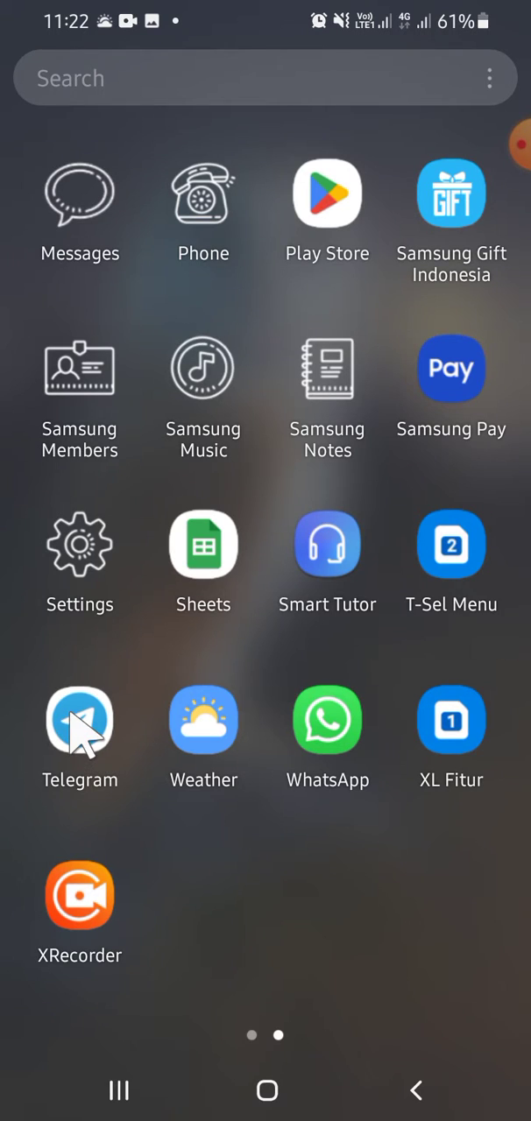
Launch Telegram from the app drawer to show the chat list
{"action": "left_click", "coordinate": [80, 721]}
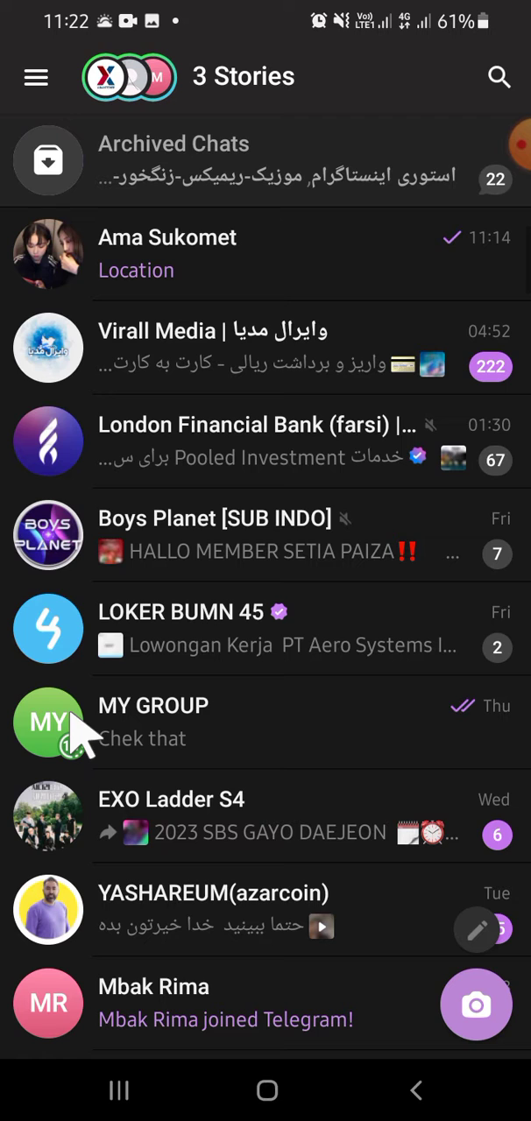
{"action": "mouse_move", "coordinate": [245, 272]}
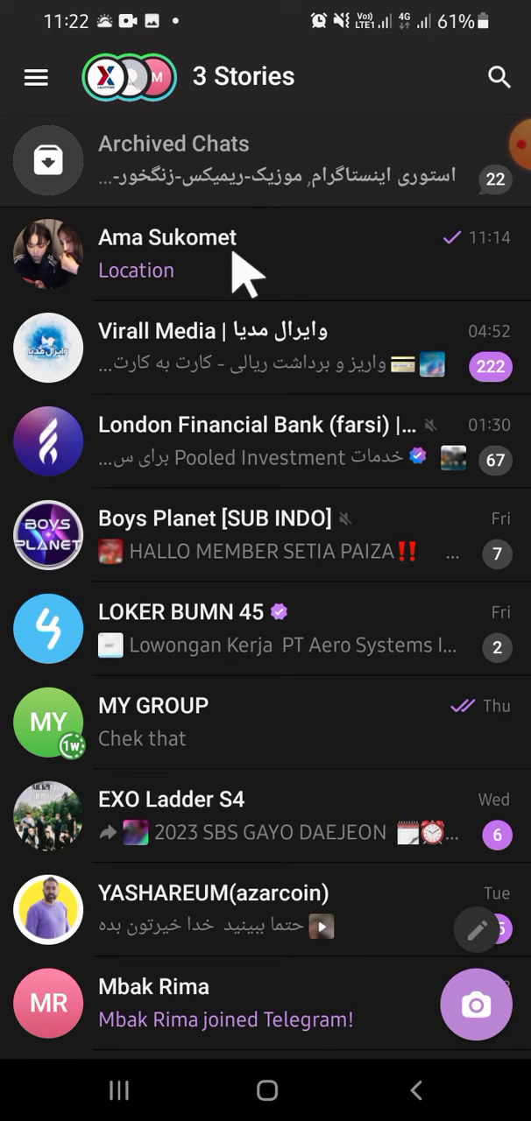
{"action": "left_click", "coordinate": [167, 255]}
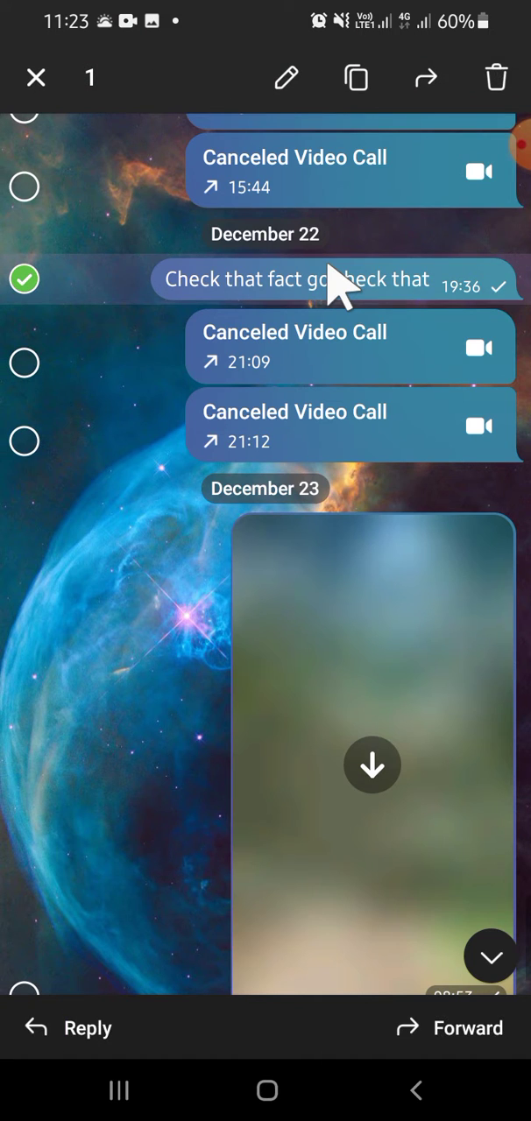
{"action": "mouse_move", "coordinate": [460, 62]}
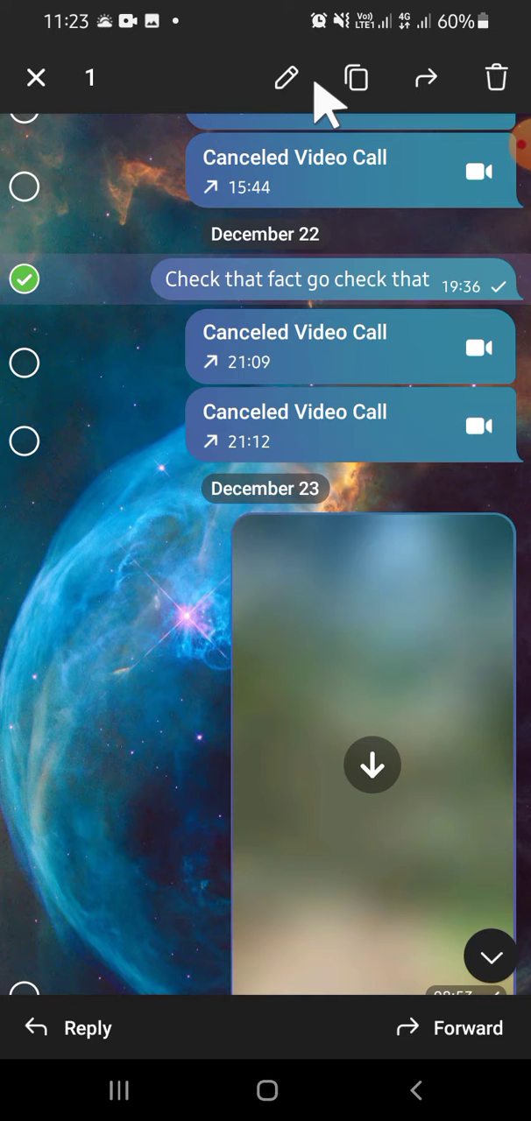
{"action": "mouse_move", "coordinate": [497, 77]}
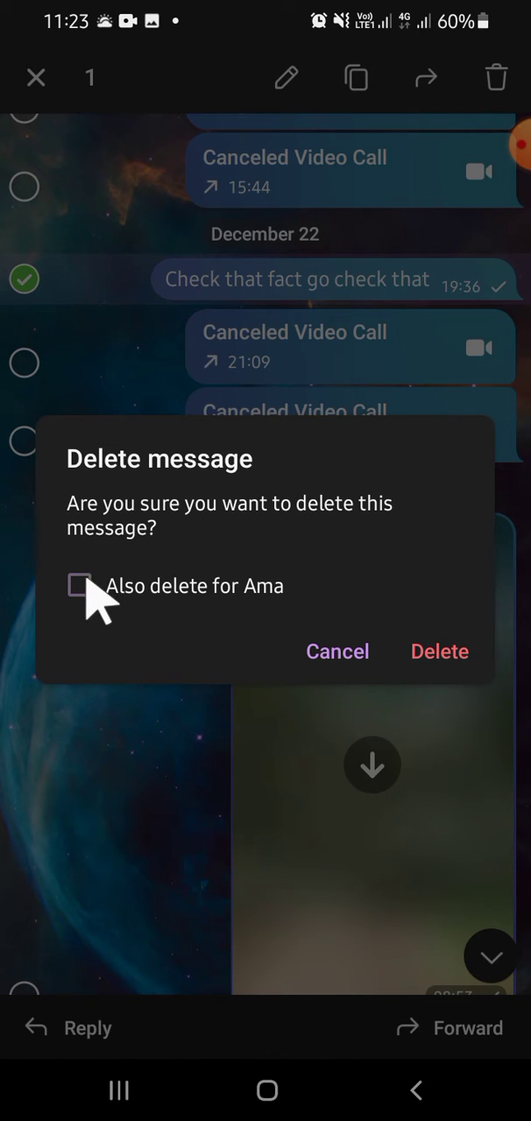
{"action": "left_click", "coordinate": [80, 586]}
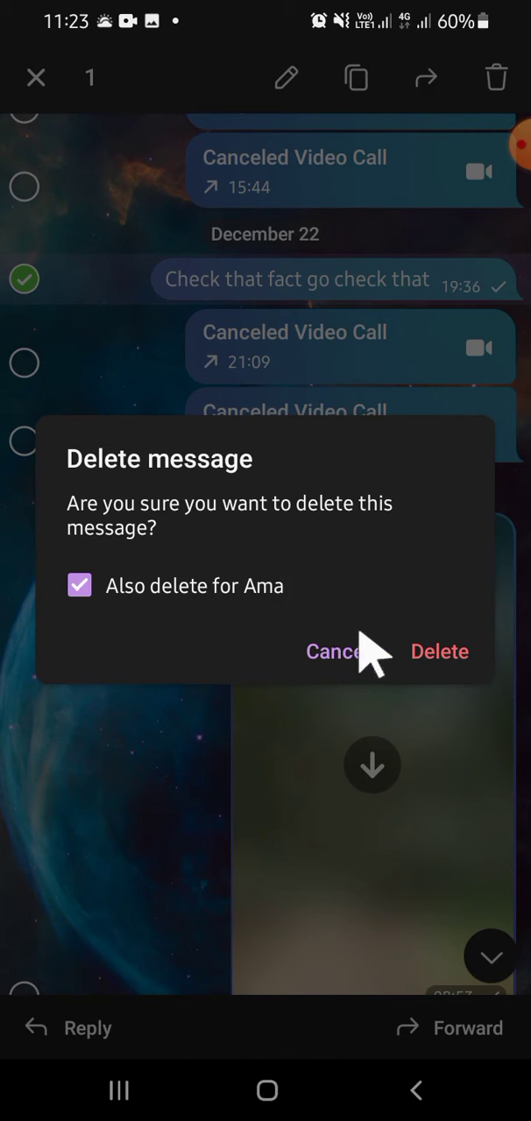
{"action": "left_click", "coordinate": [438, 651]}
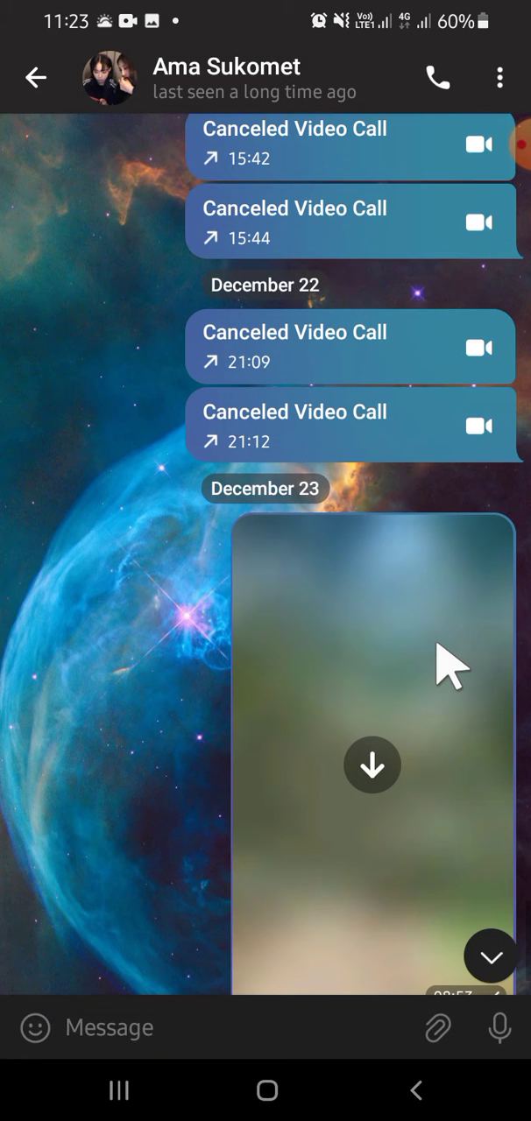
{"action": "mouse_move", "coordinate": [477, 557]}
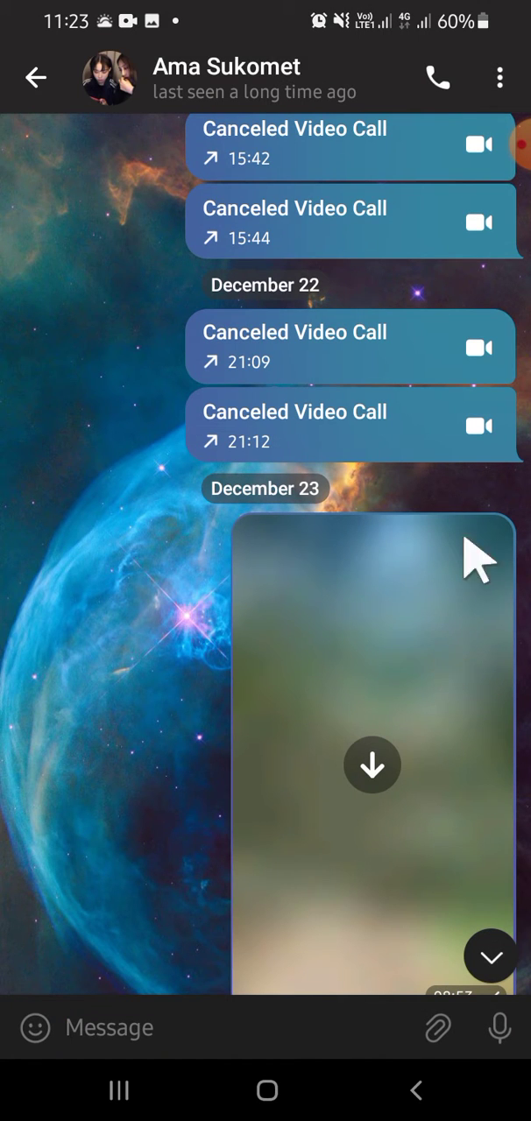
{"action": "mouse_move", "coordinate": [386, 430]}
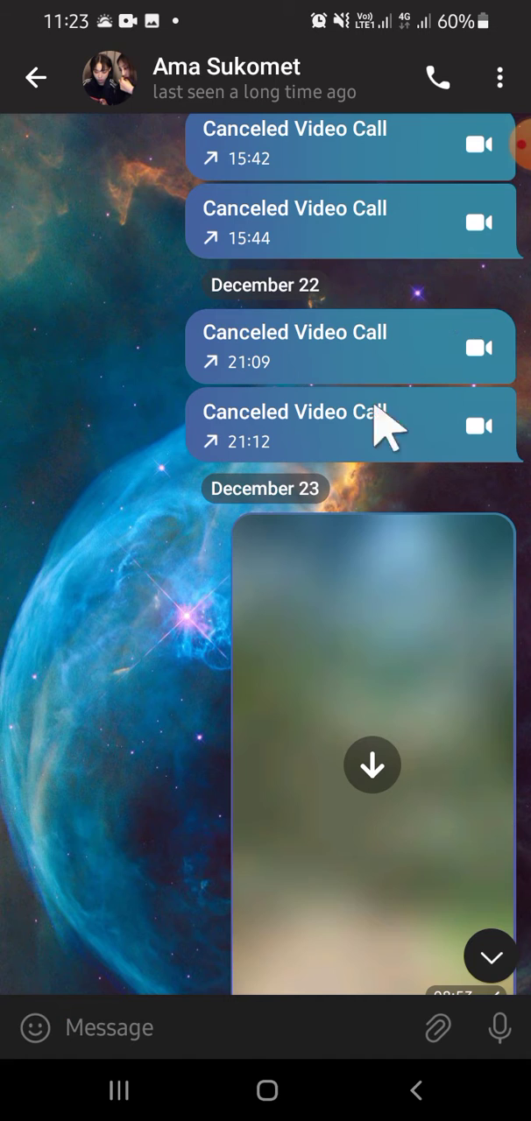